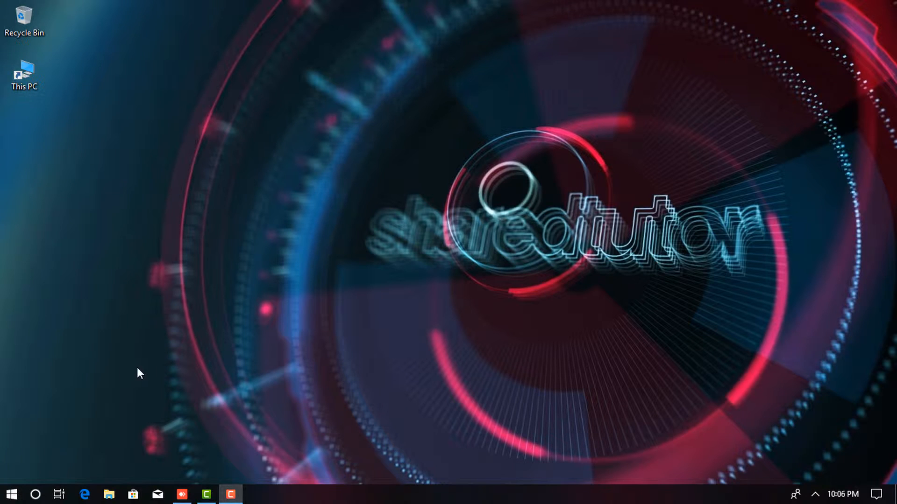
mouse_move(178, 371)
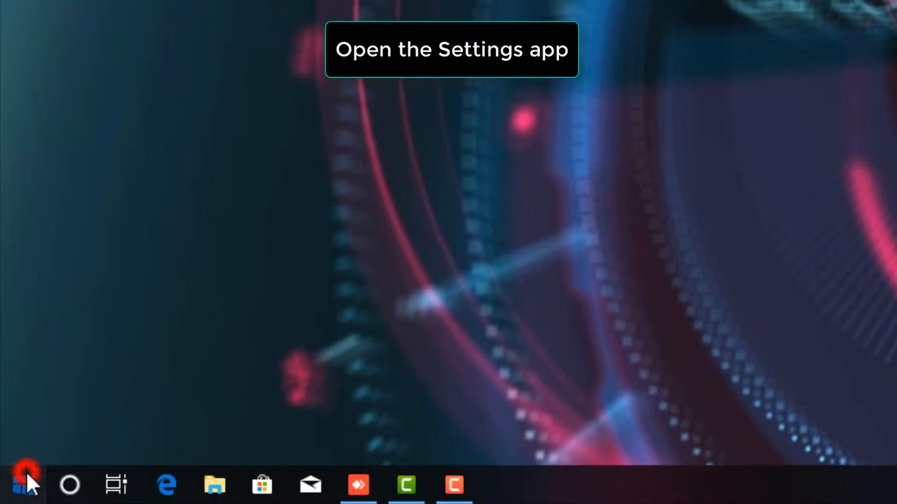
- Launch the Settings app from the Start menu's gear icon
left_click(22, 485)
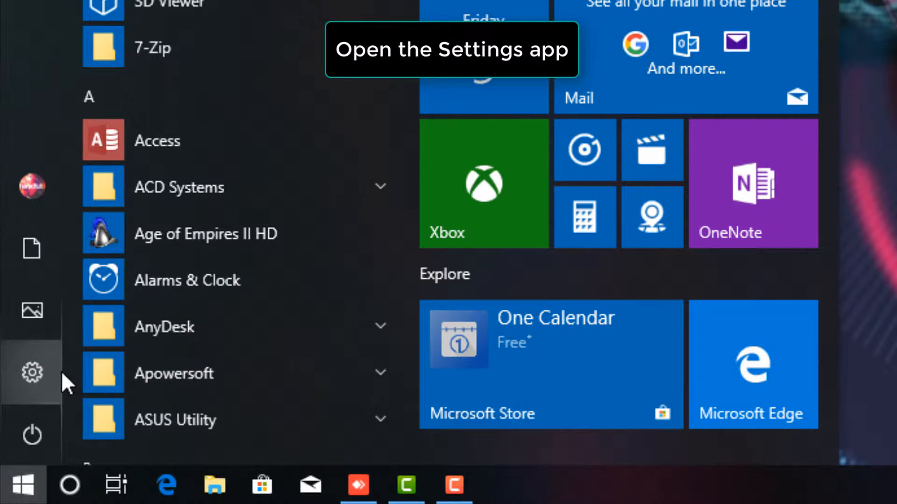
mouse_move(33, 373)
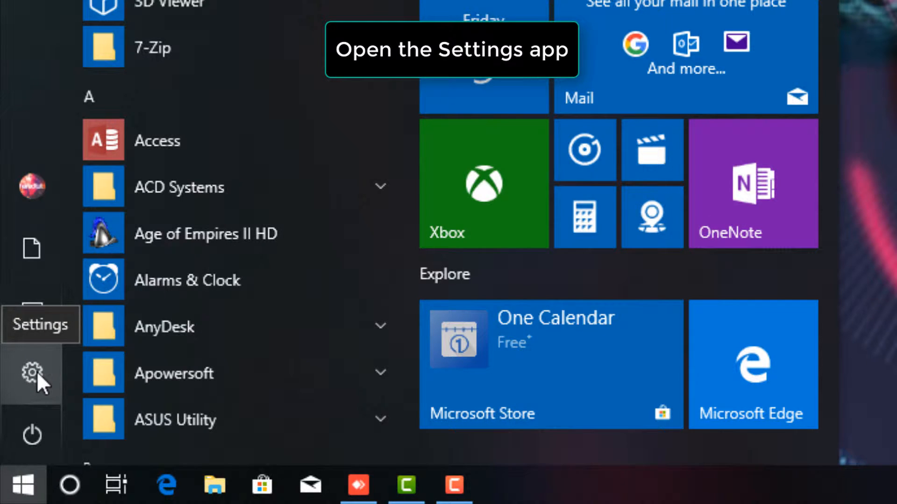
left_click(32, 373)
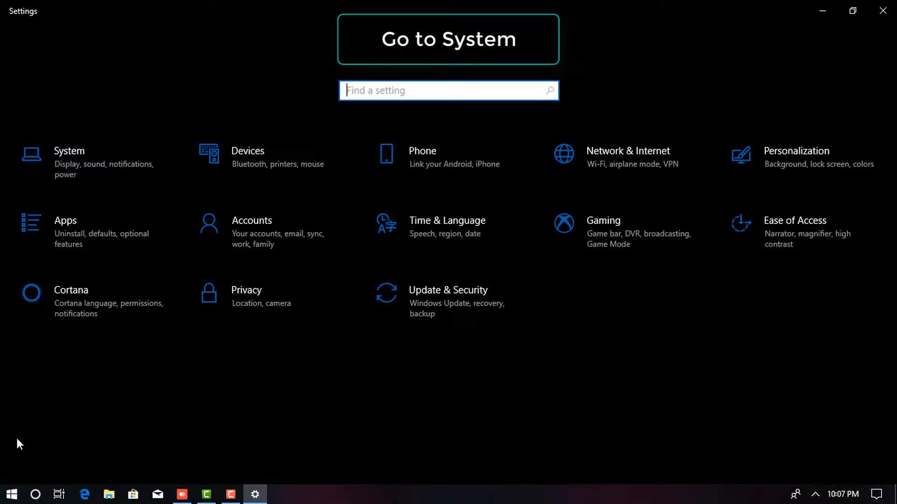
mouse_move(75, 177)
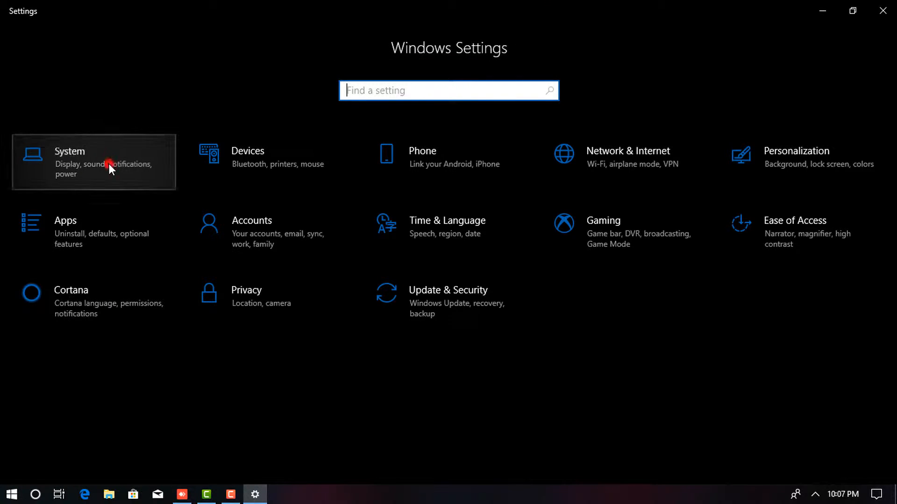
- Enter the System category, landing on its Display page
left_click(94, 161)
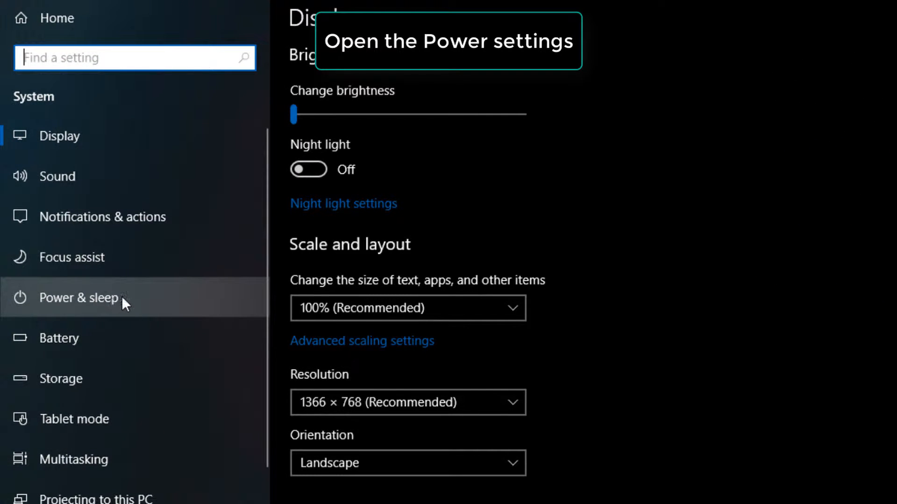
mouse_move(165, 303)
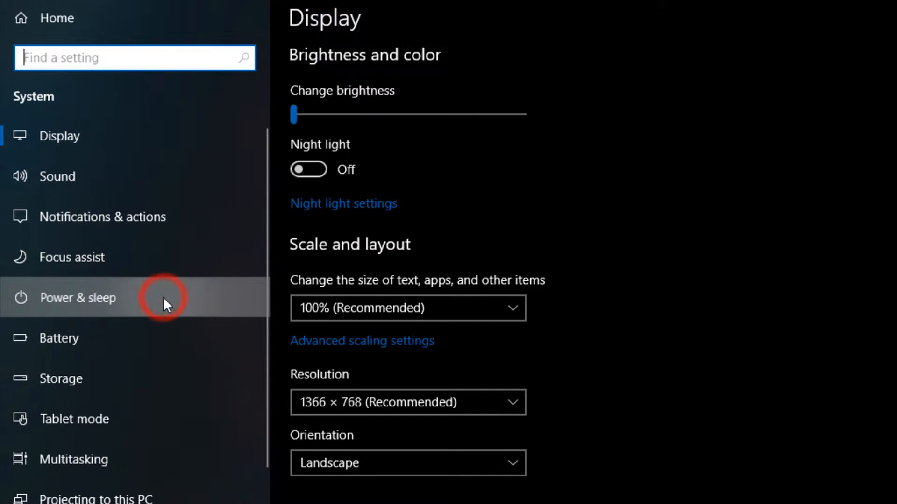
- Switch to the Power & sleep page in the System sidebar
left_click(79, 297)
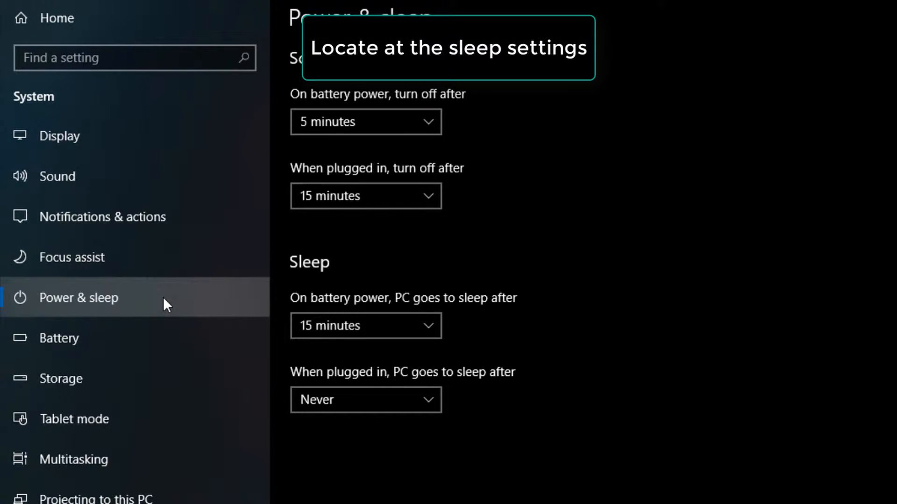
mouse_move(322, 286)
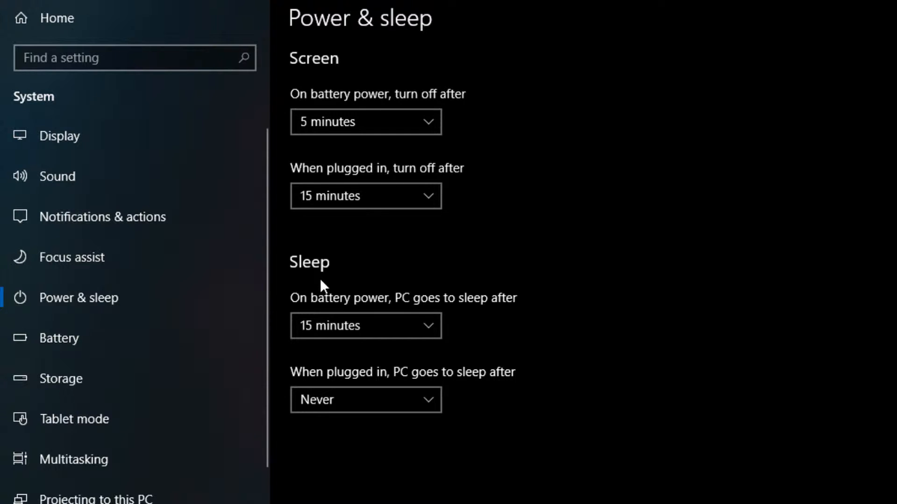
mouse_move(420, 326)
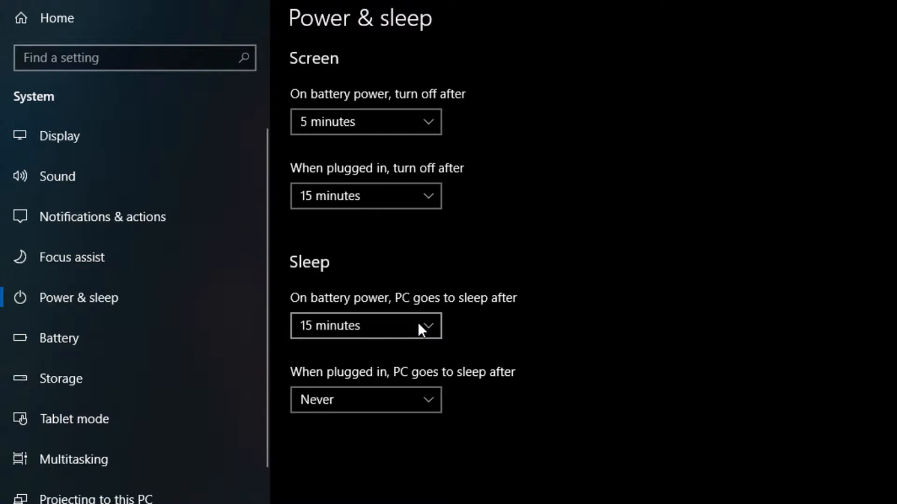
- Set Sleep to Never both on battery power and when plugged in
left_click(366, 326)
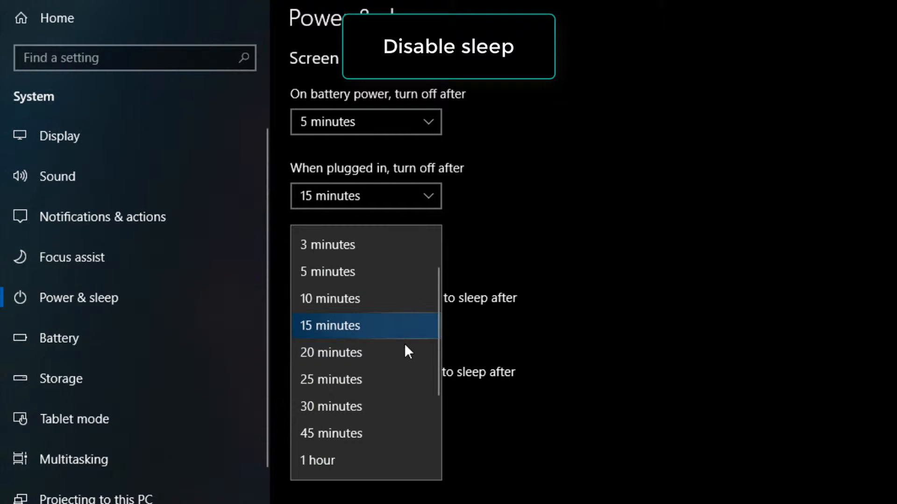
scroll("down", 3)
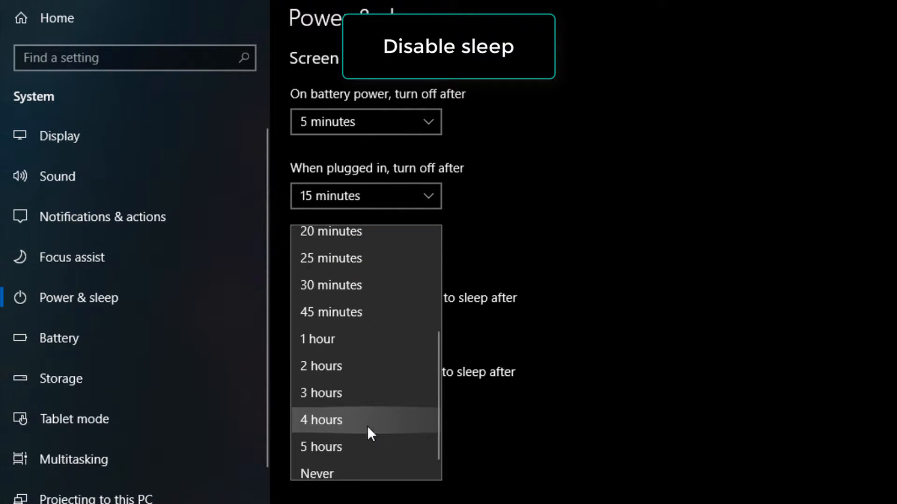
scroll("down", 3)
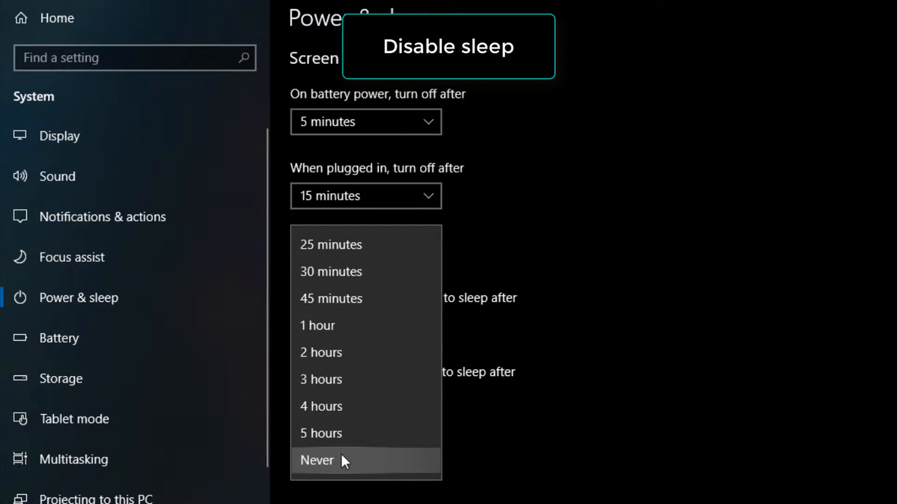
left_click(316, 461)
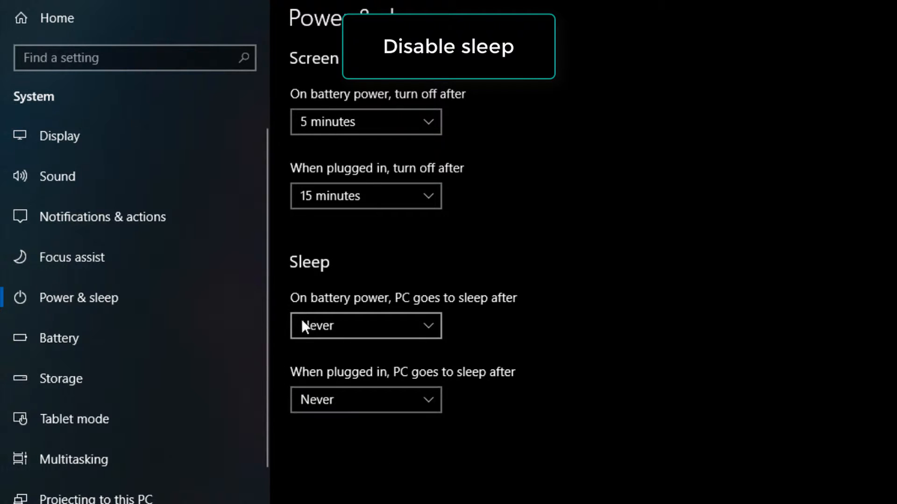
mouse_move(462, 377)
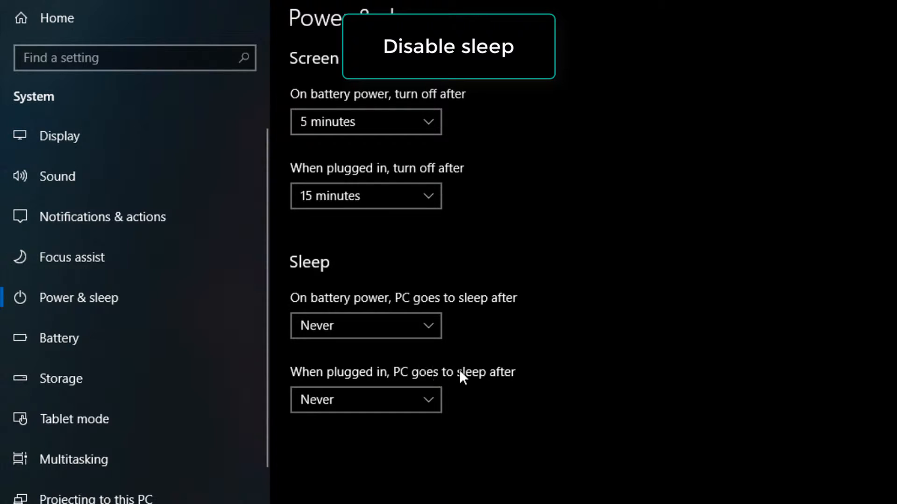
left_click(365, 400)
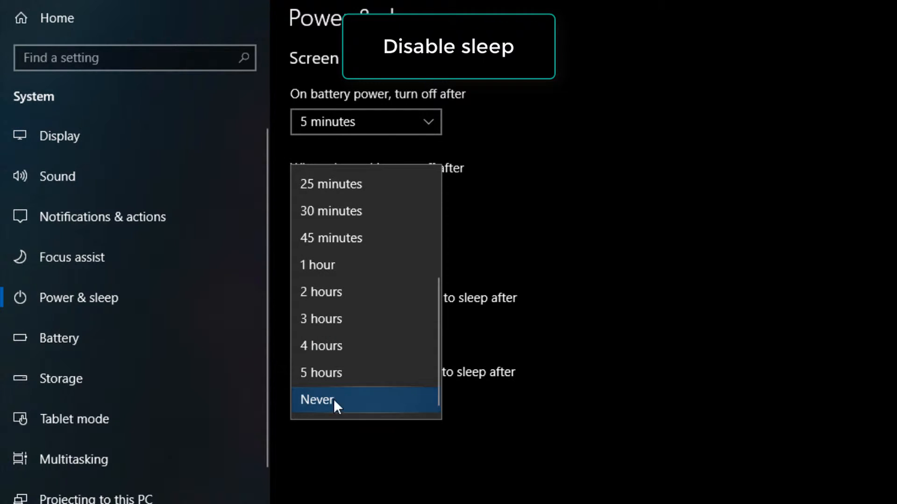
left_click(333, 399)
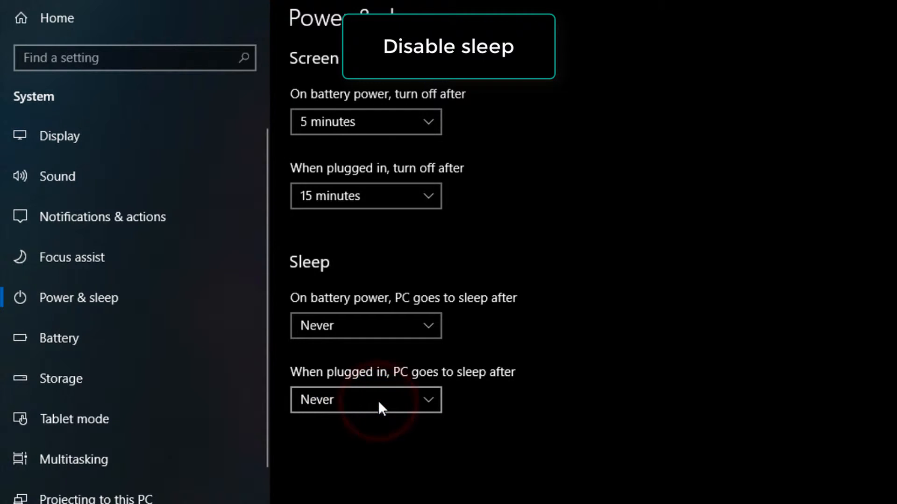
mouse_move(510, 375)
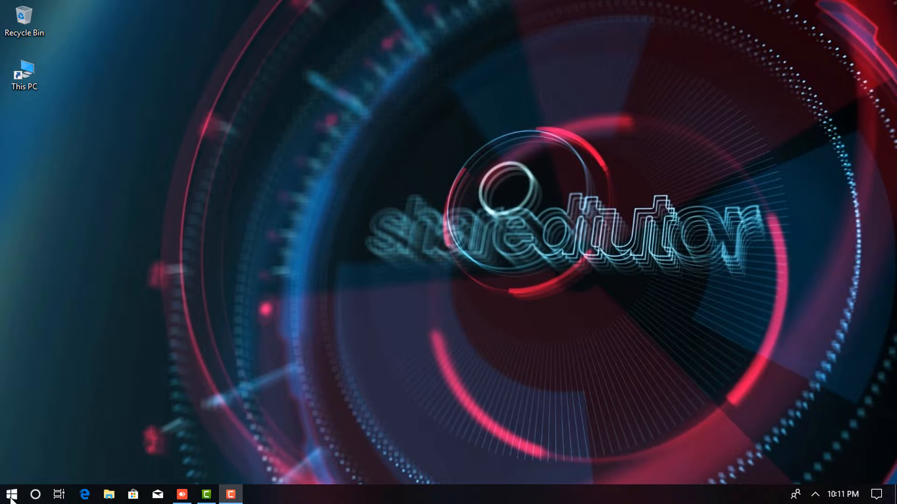
- Launch Google Chrome from Start by searching 'chro', getting a blank new tab
left_click(12, 493)
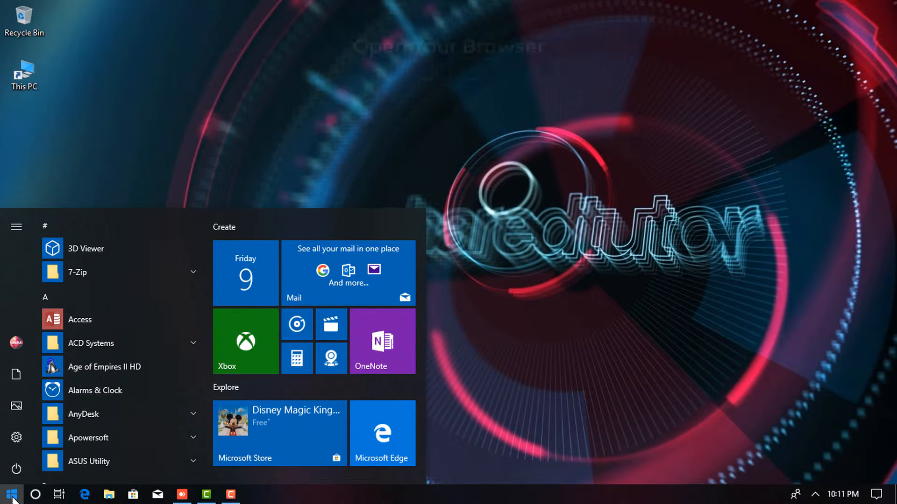
type("chro")
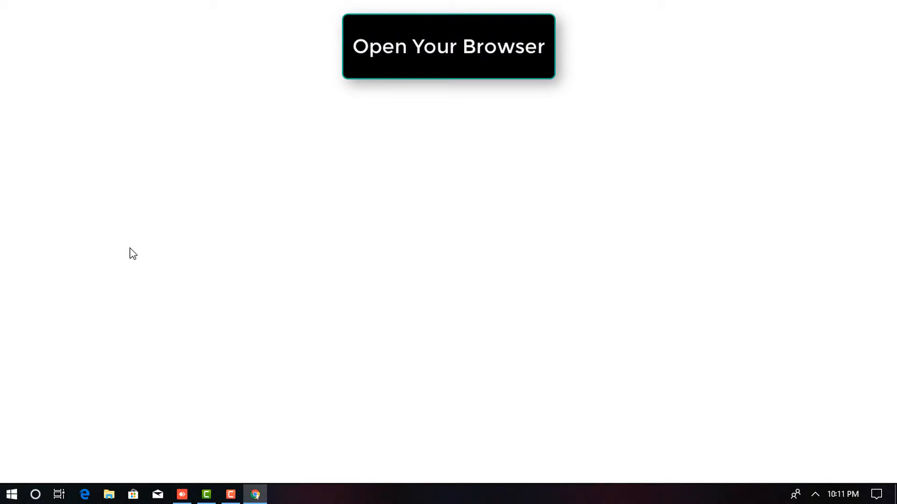
left_click(255, 494)
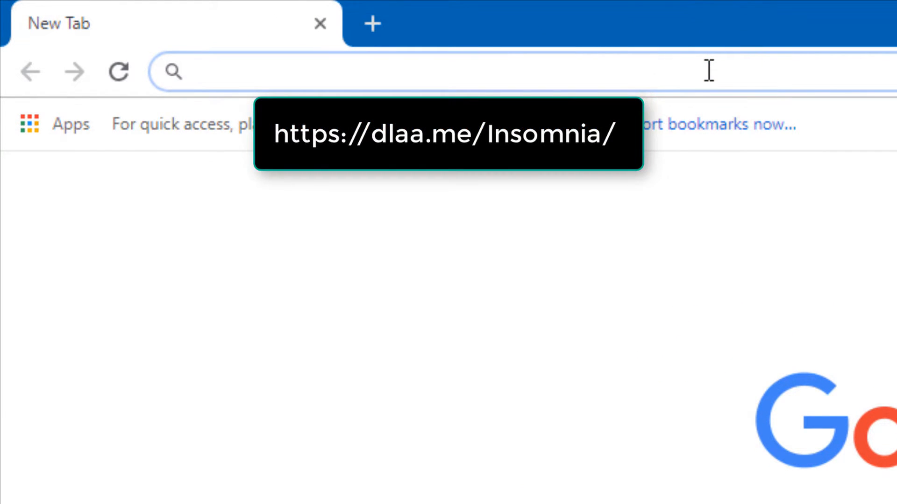
- Load dlaa.me/insomnia and bring its Download section with Insomnia.zip into view
type("d")
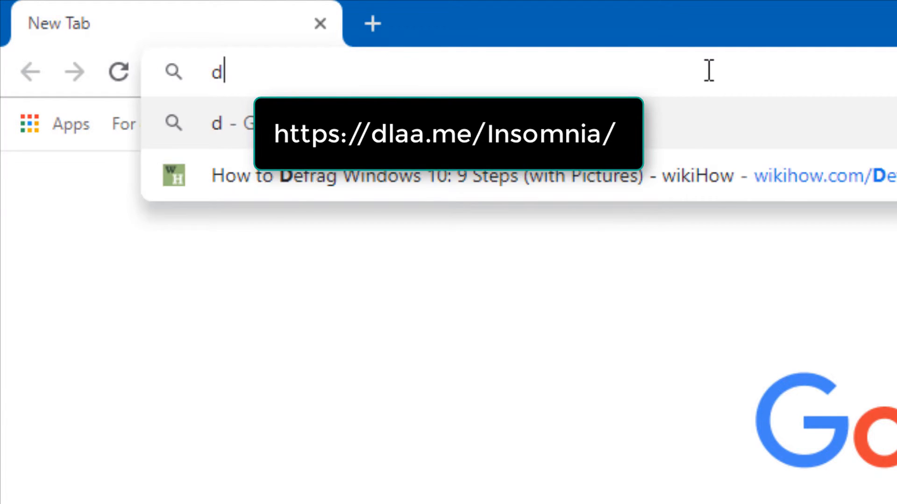
type("laa.")
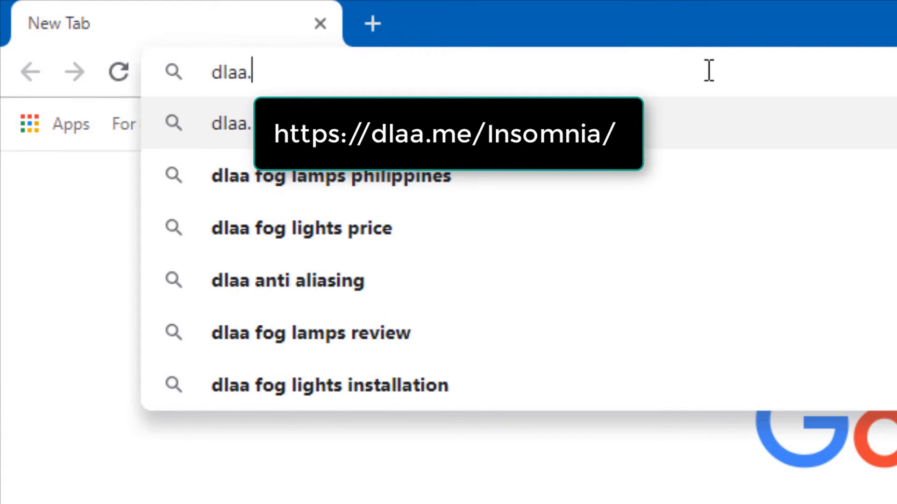
type("me")
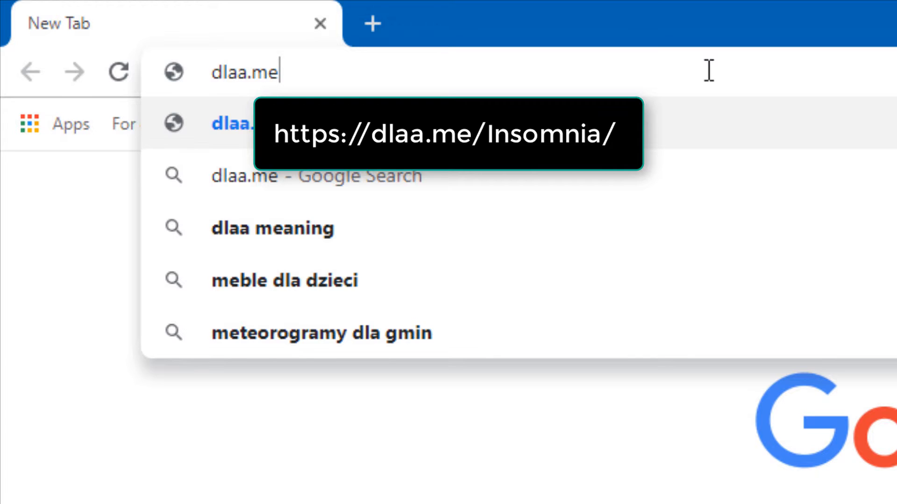
type("/")
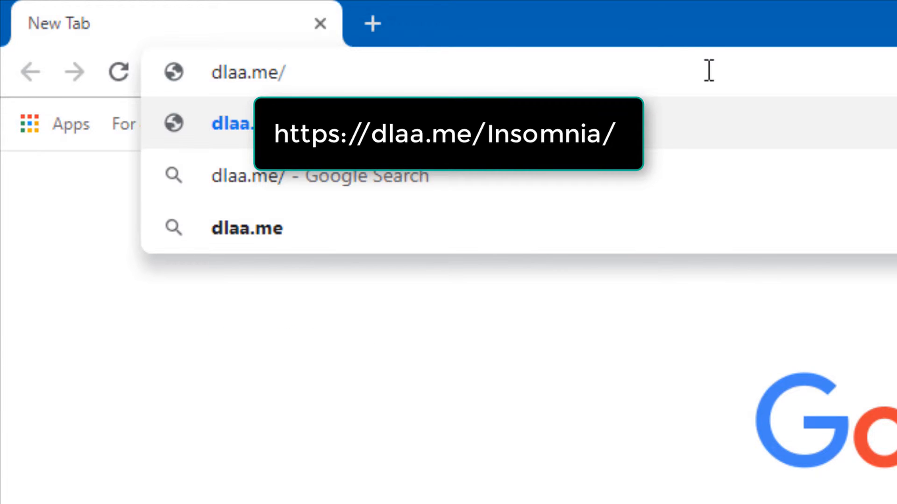
type("inso")
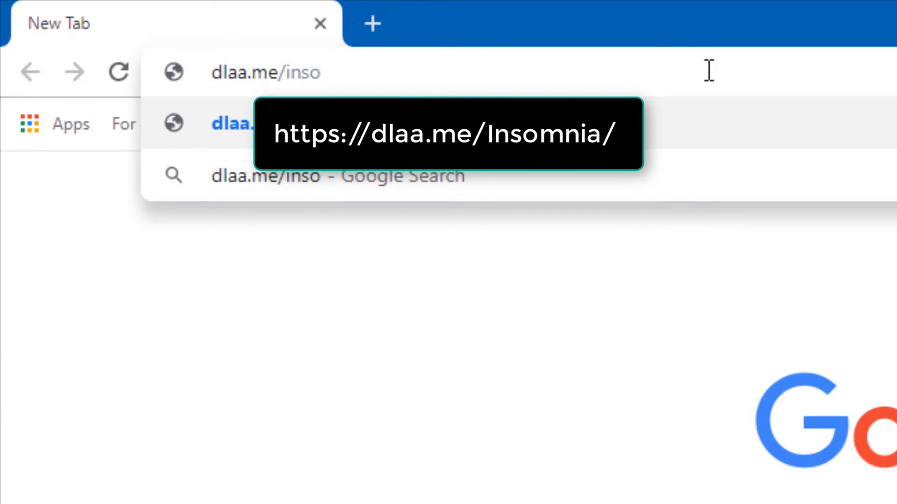
type("mnia/")
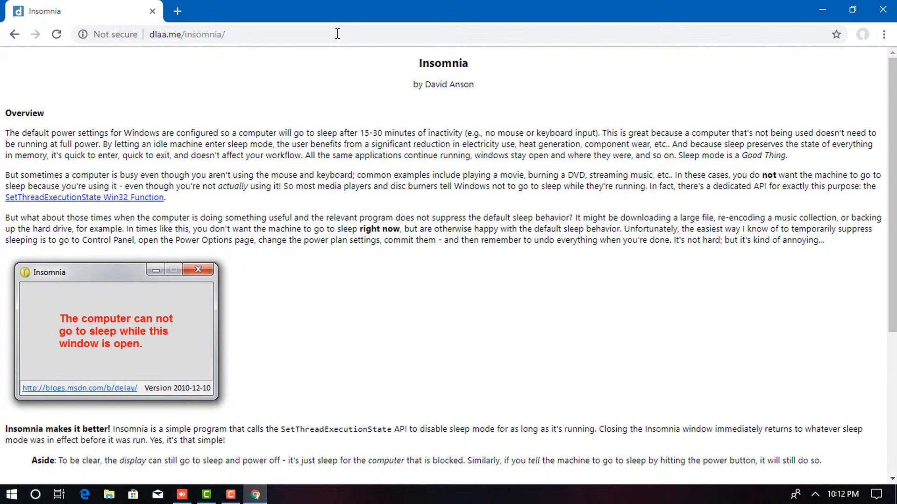
mouse_move(544, 106)
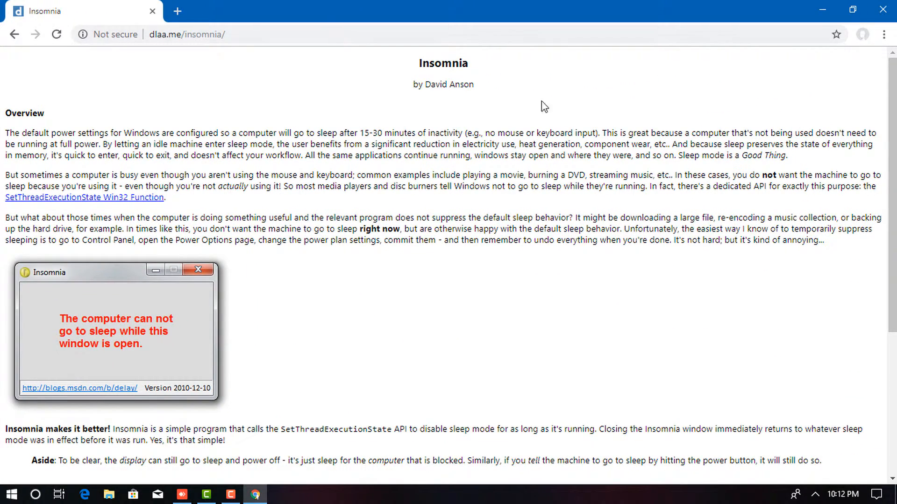
mouse_move(486, 166)
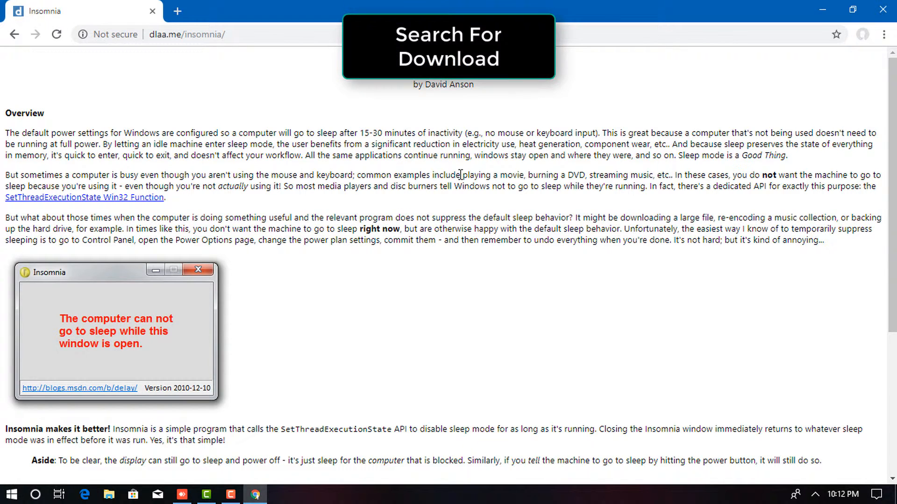
scroll("down", 3)
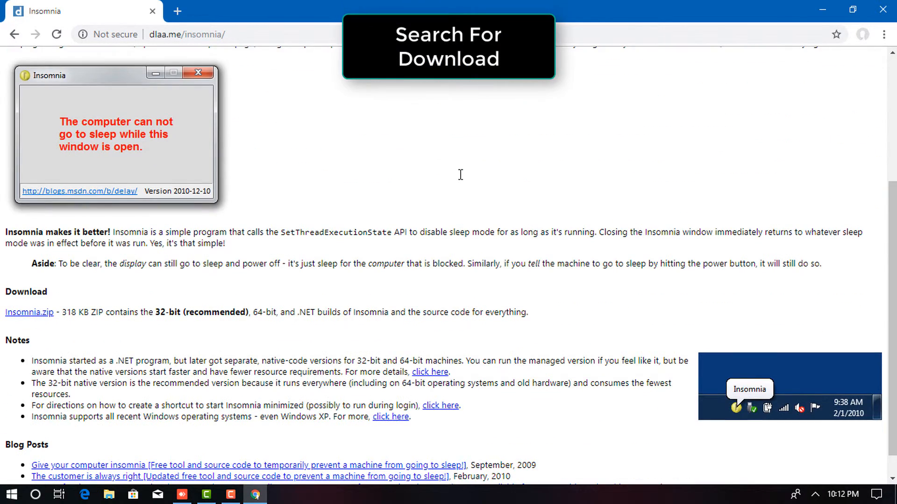
scroll("down", 3)
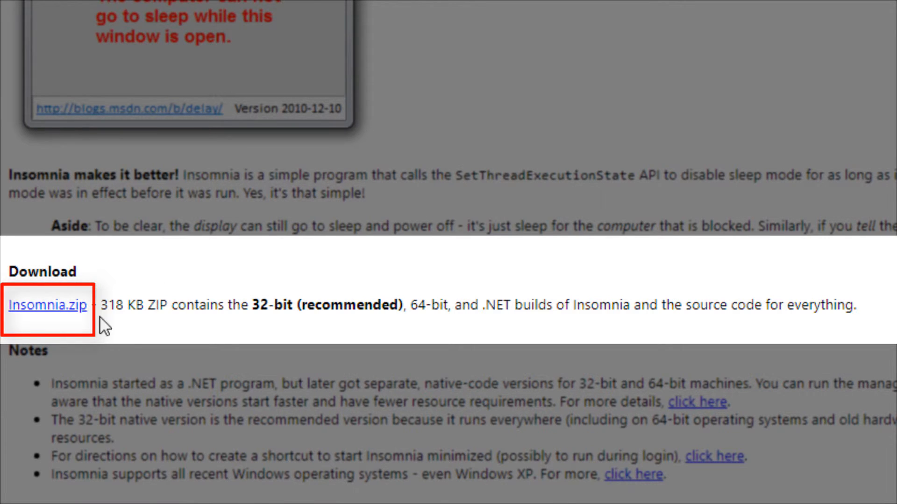
mouse_move(40, 325)
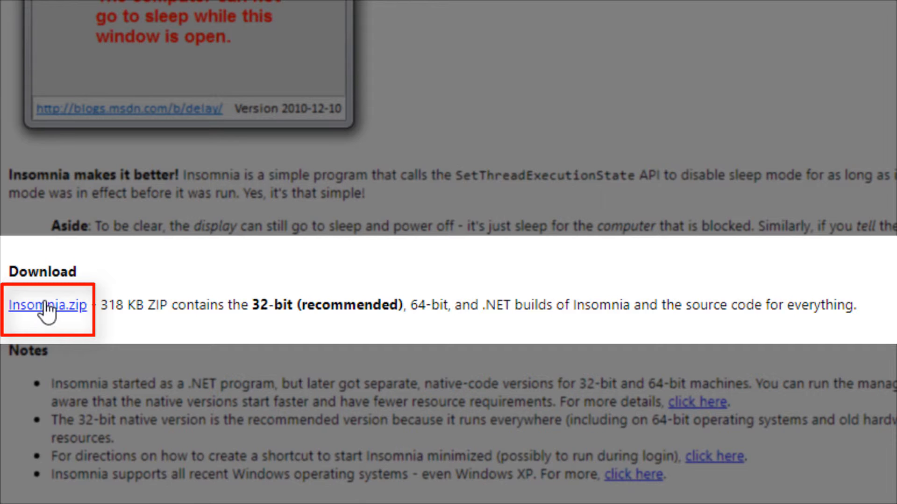
- Download Insomnia.zip and reveal it in the Downloads folder via Show in folder
left_click(47, 304)
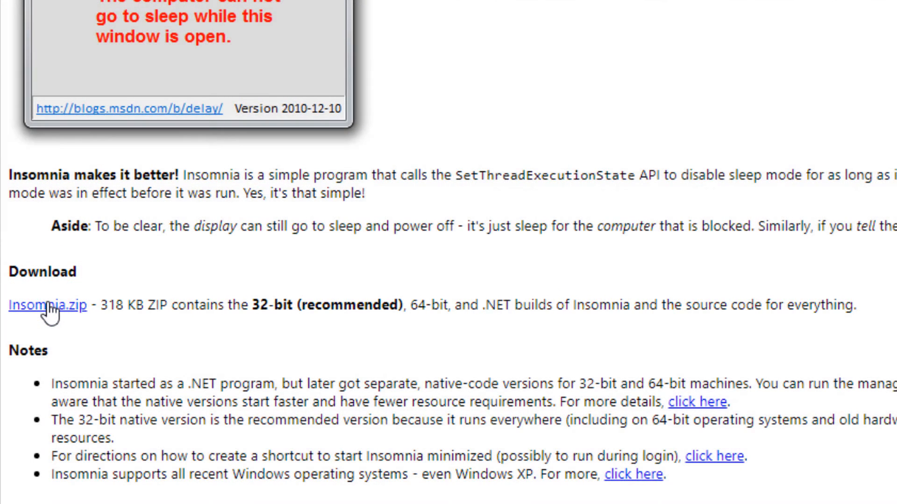
left_click(48, 304)
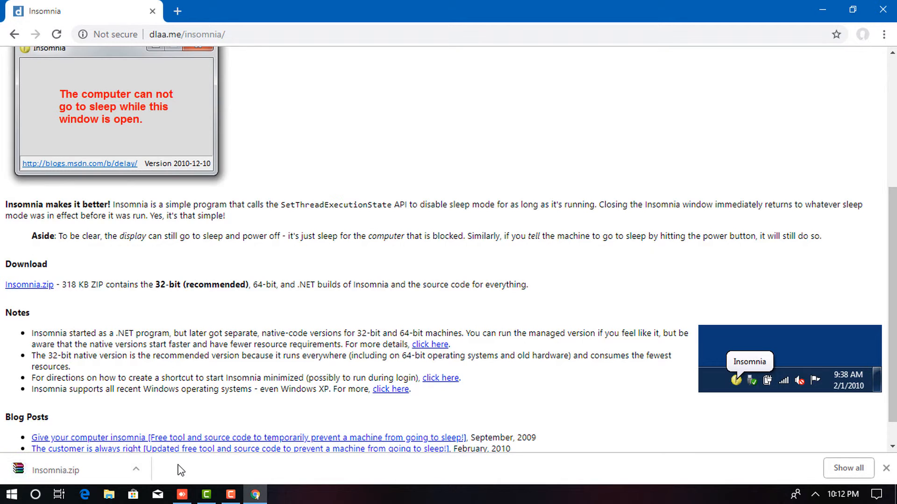
left_click(137, 470)
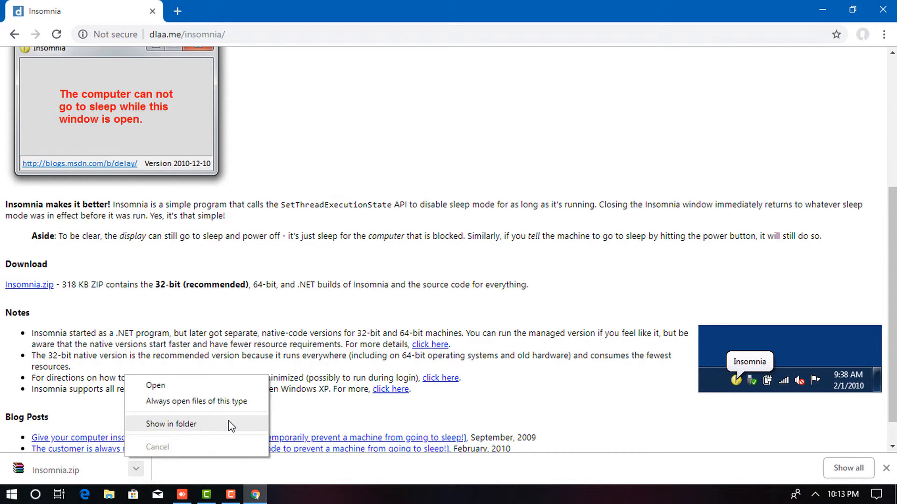
left_click(170, 424)
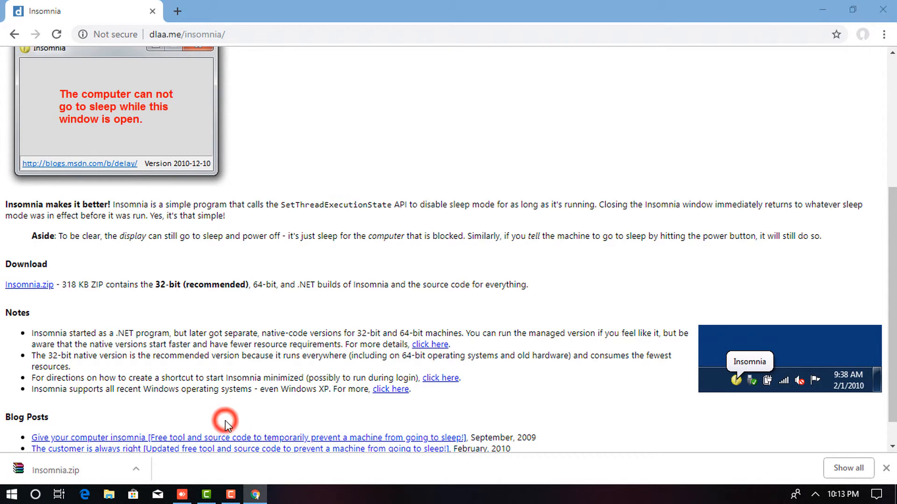
left_click(109, 494)
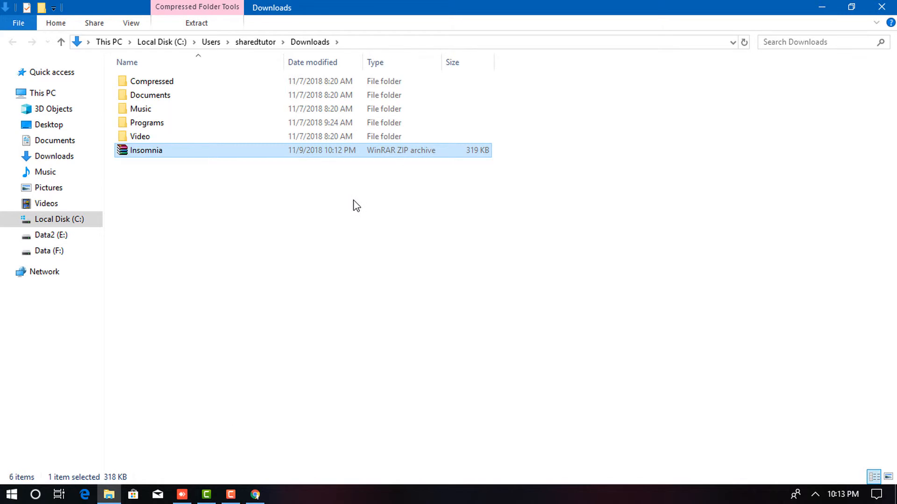
mouse_move(352, 200)
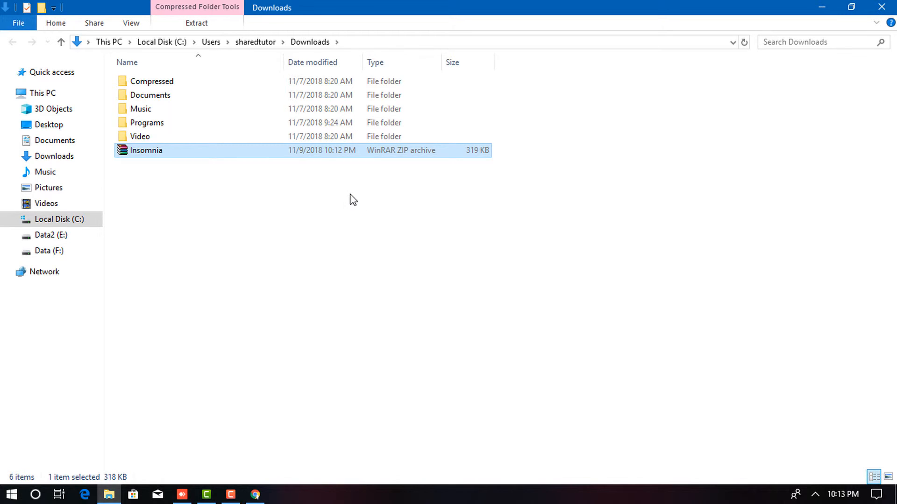
- Extract Insomnia.zip into an Insomnia folder in Downloads and select that folder
right_click(145, 149)
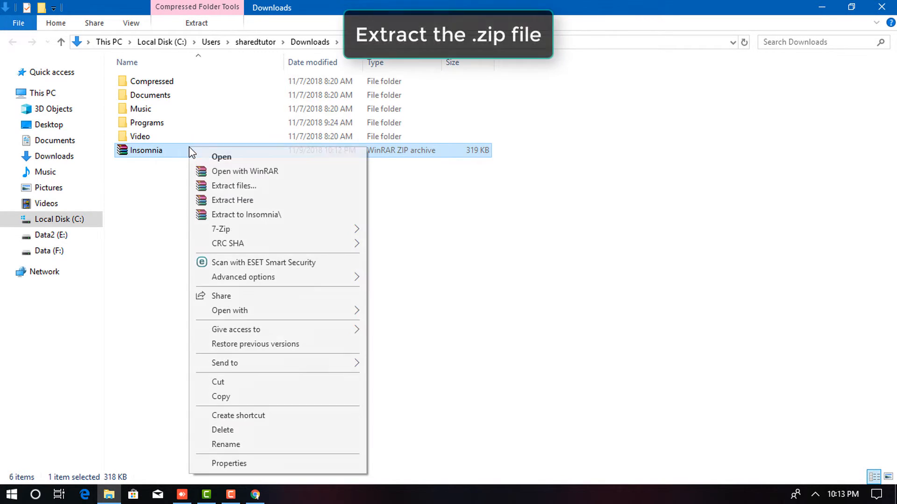
mouse_move(329, 182)
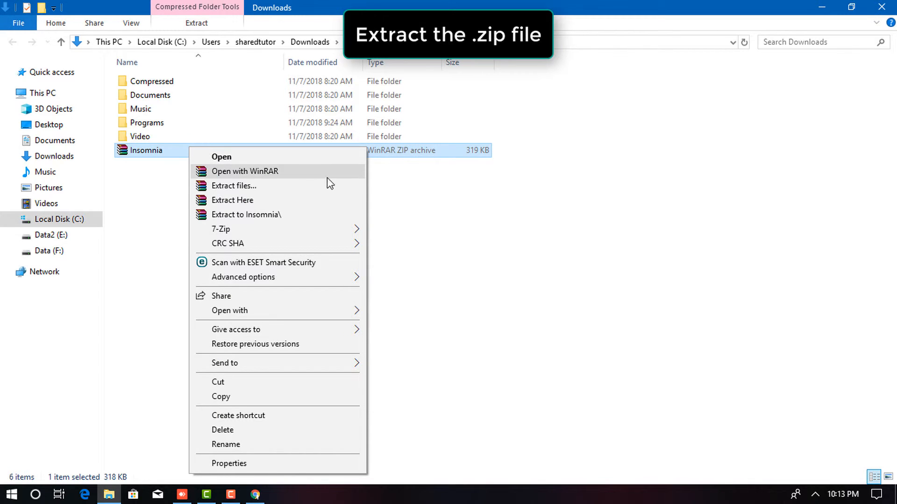
mouse_move(305, 220)
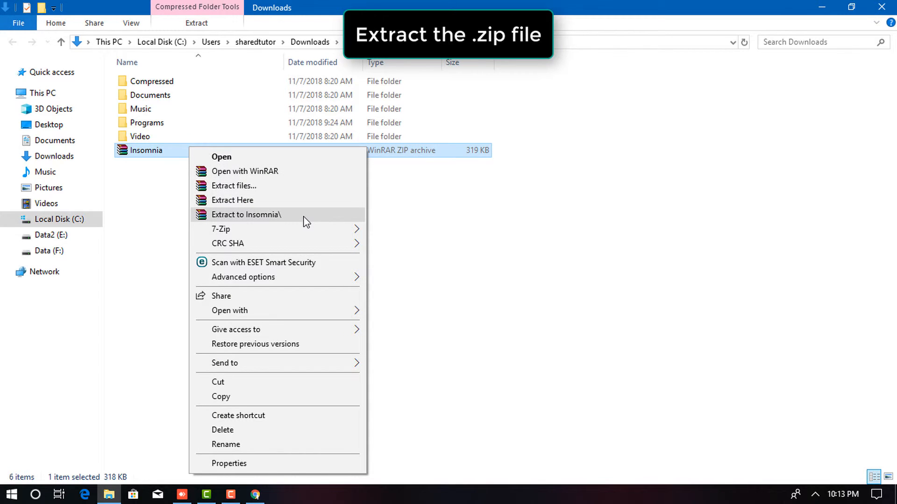
left_click(246, 215)
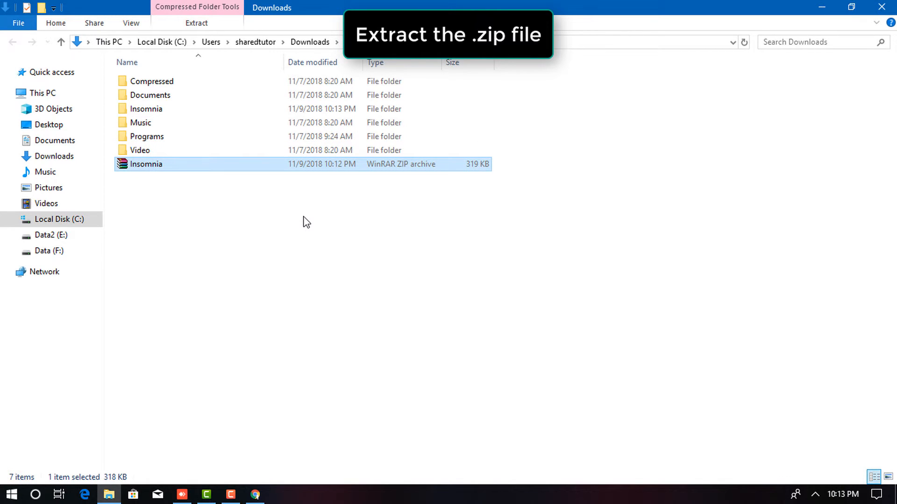
mouse_move(203, 157)
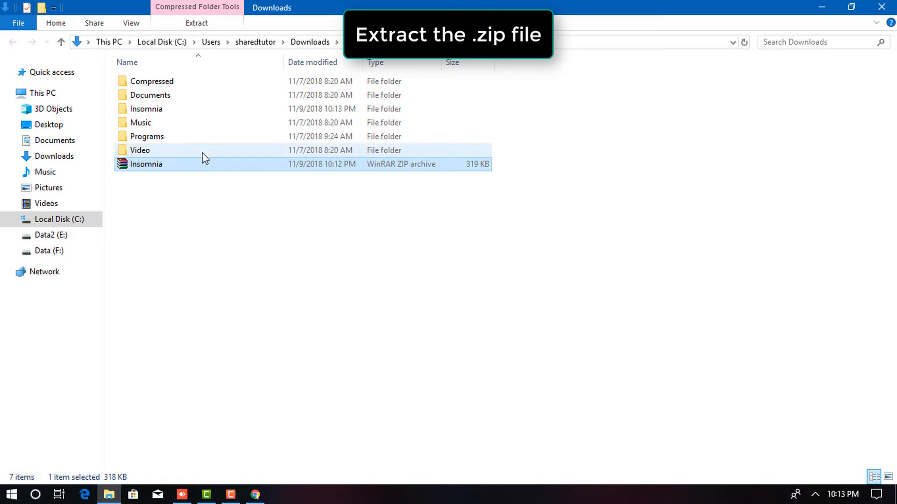
mouse_move(144, 109)
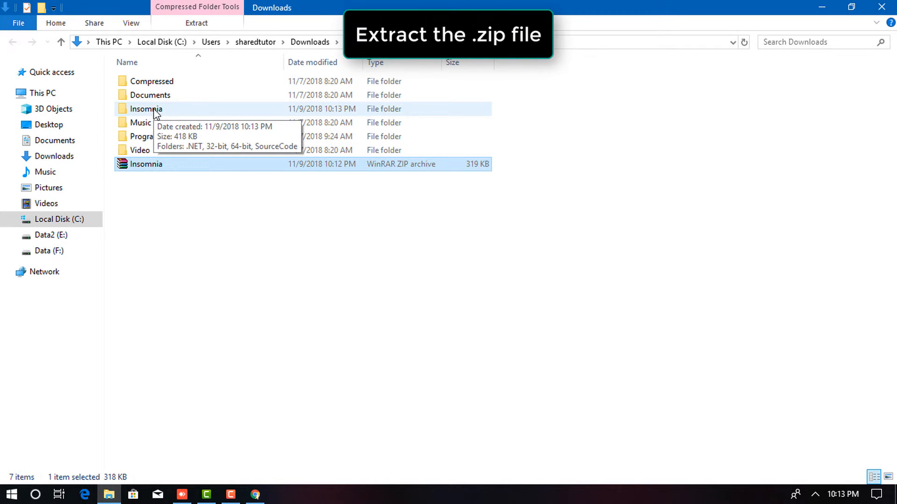
left_click(146, 108)
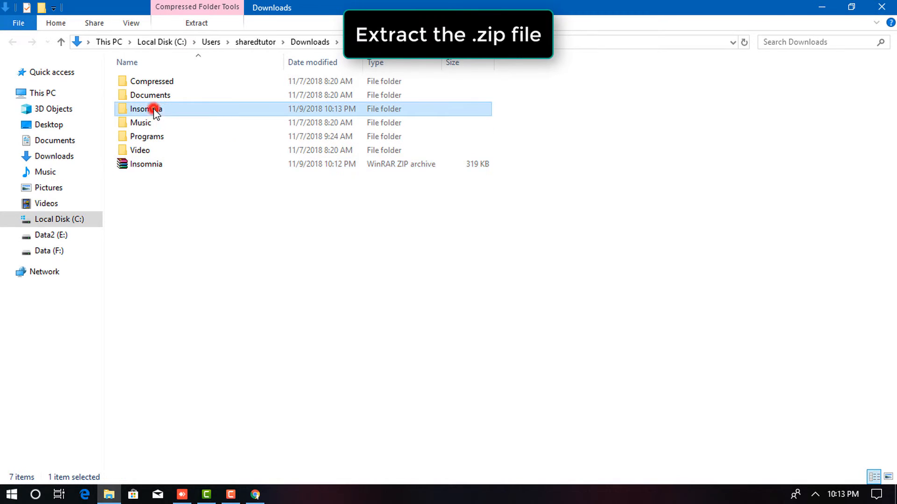
- Go into the Insomnia folder's 64-bit subfolder and select the Insomnia application
double_click(146, 108)
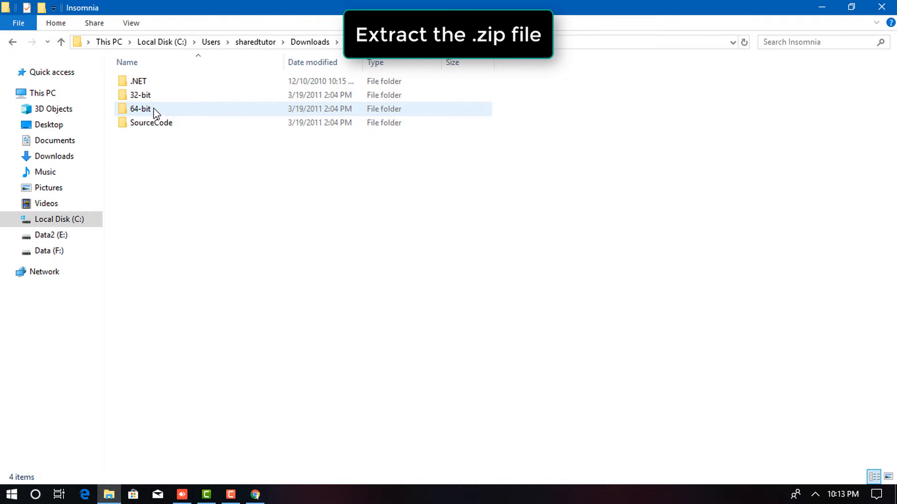
mouse_move(161, 118)
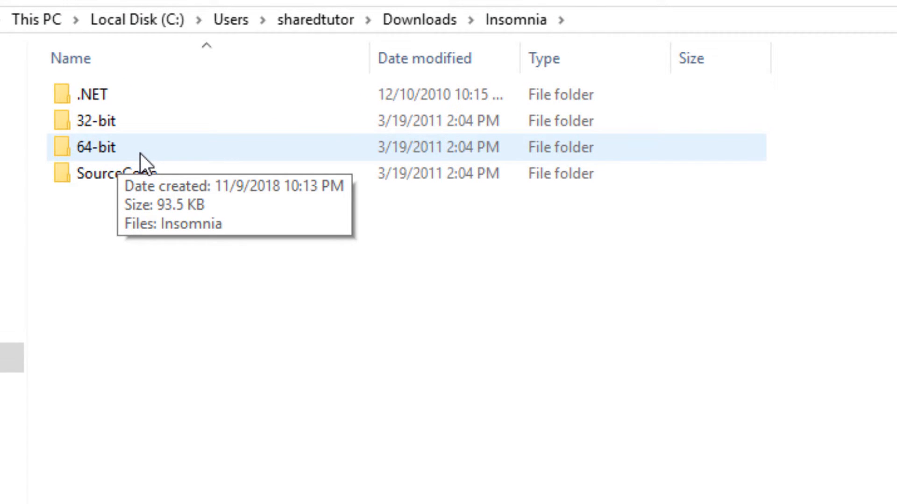
double_click(91, 146)
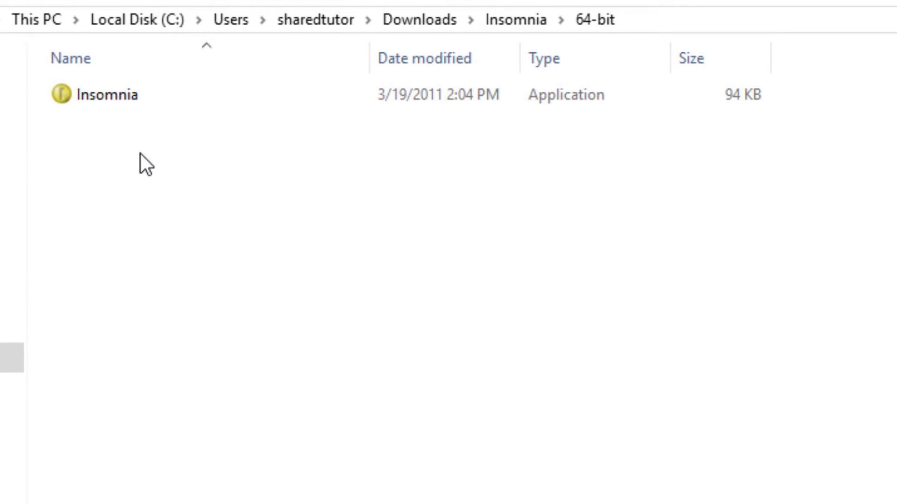
left_click(106, 95)
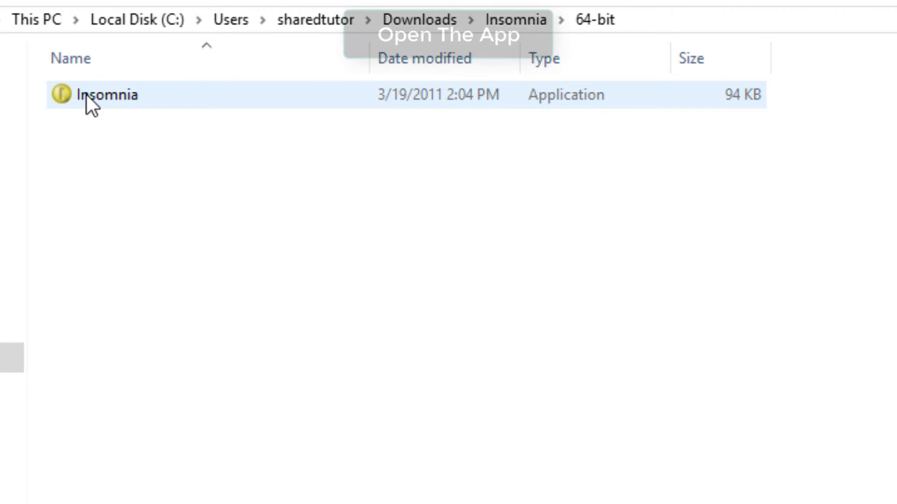
mouse_move(213, 103)
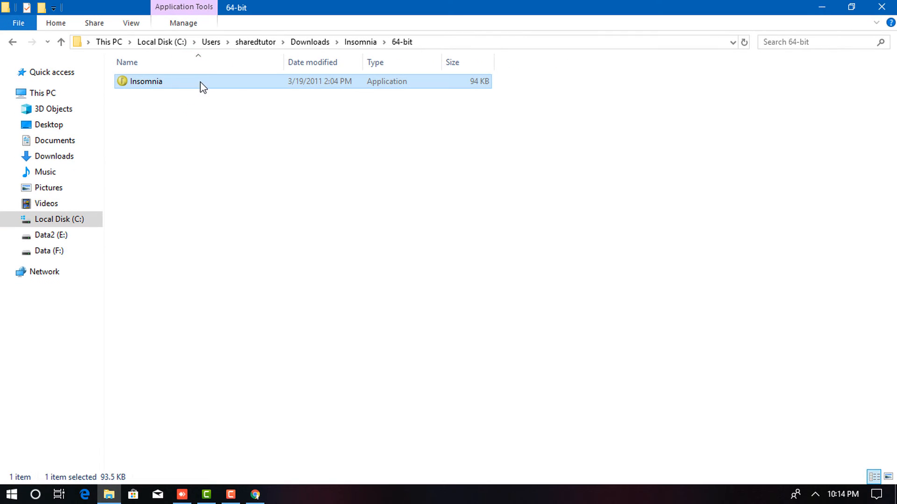
- Run the 64-bit Insomnia.exe so its window keeps the computer awake
double_click(145, 81)
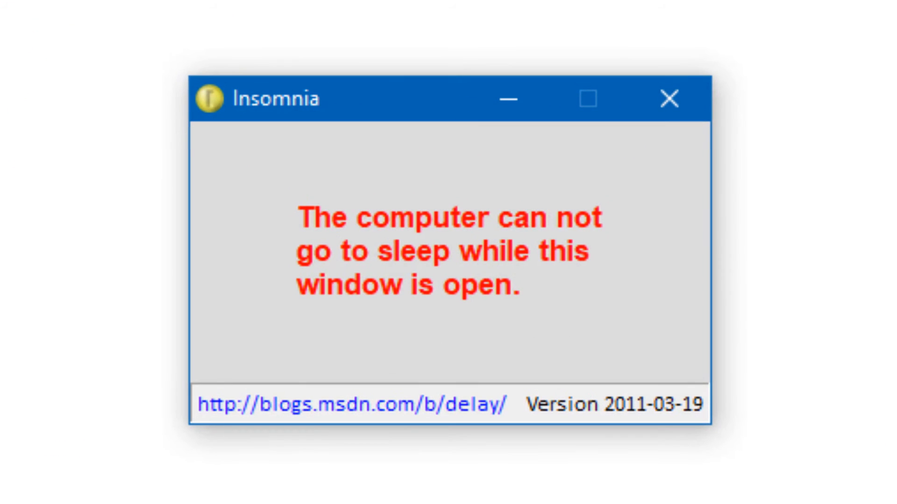
mouse_move(626, 326)
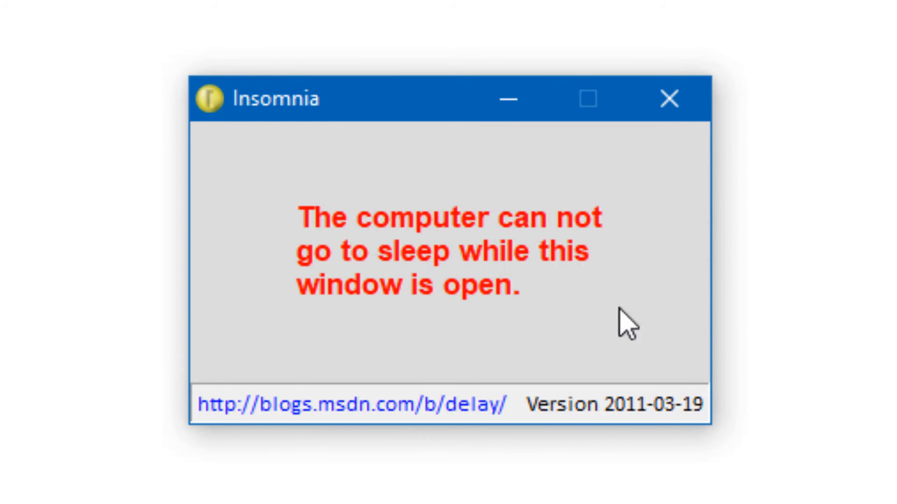
mouse_move(776, 343)
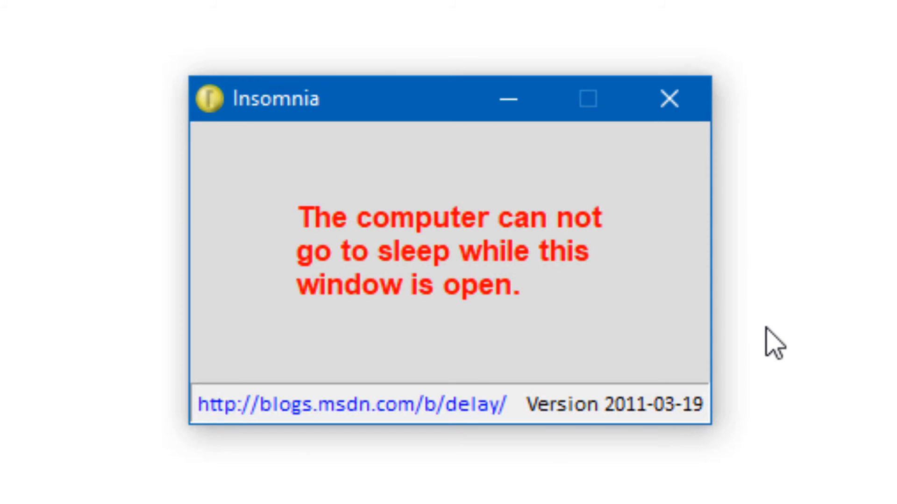
mouse_move(758, 340)
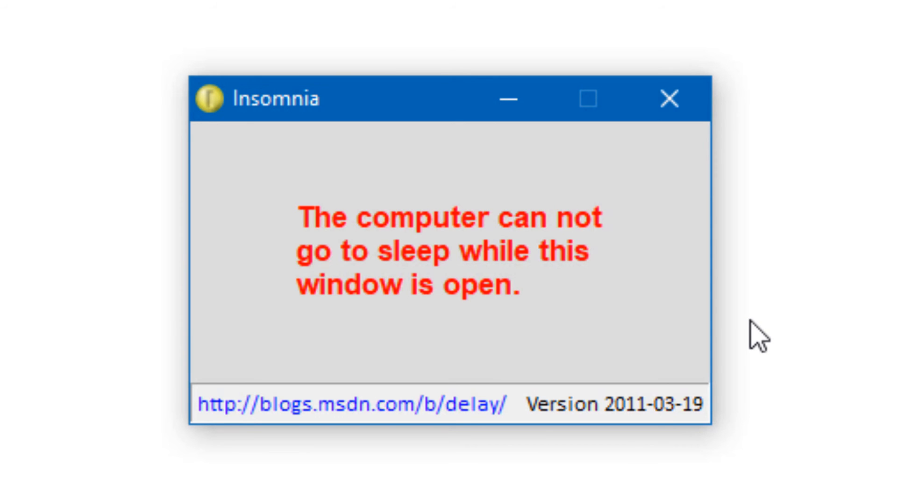